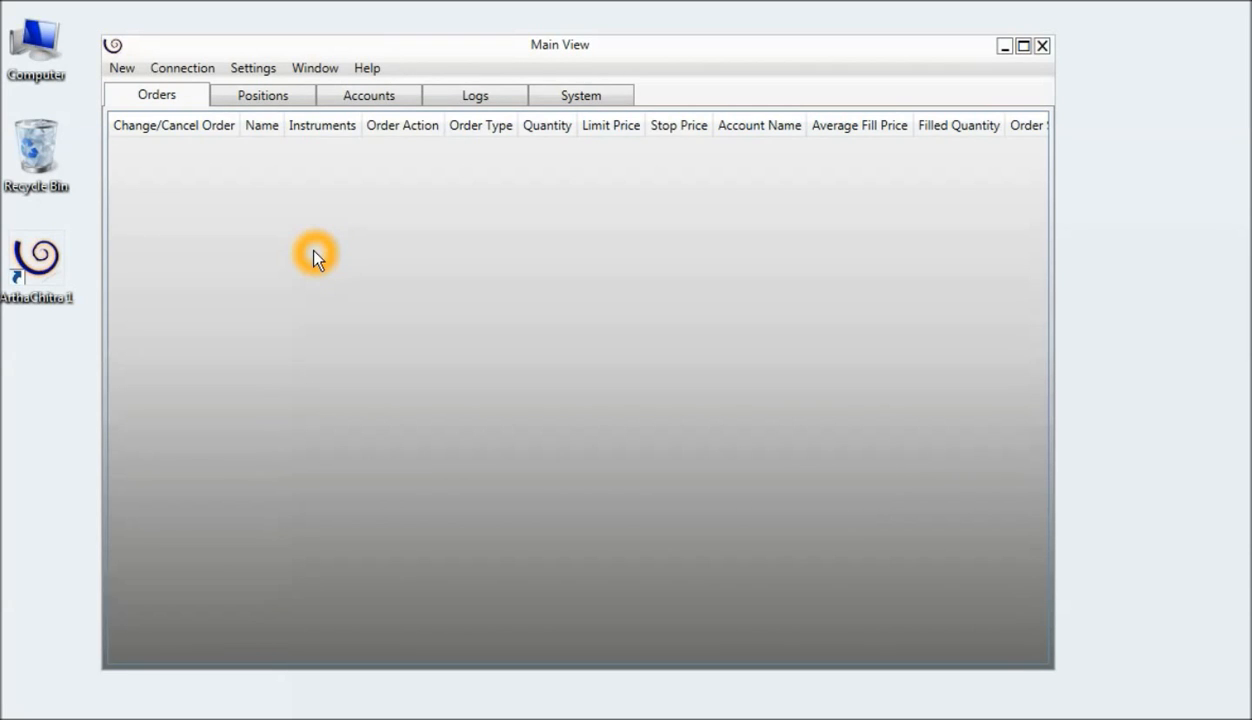
mouse_move(316, 244)
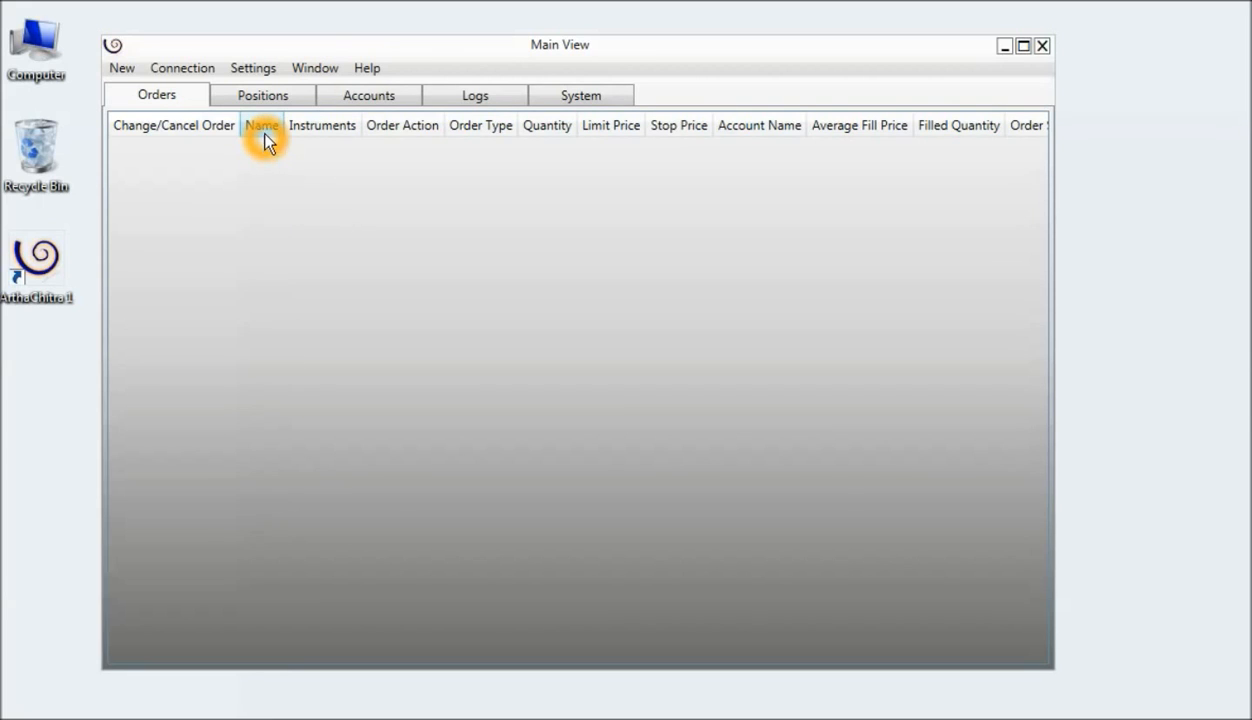
mouse_move(252, 68)
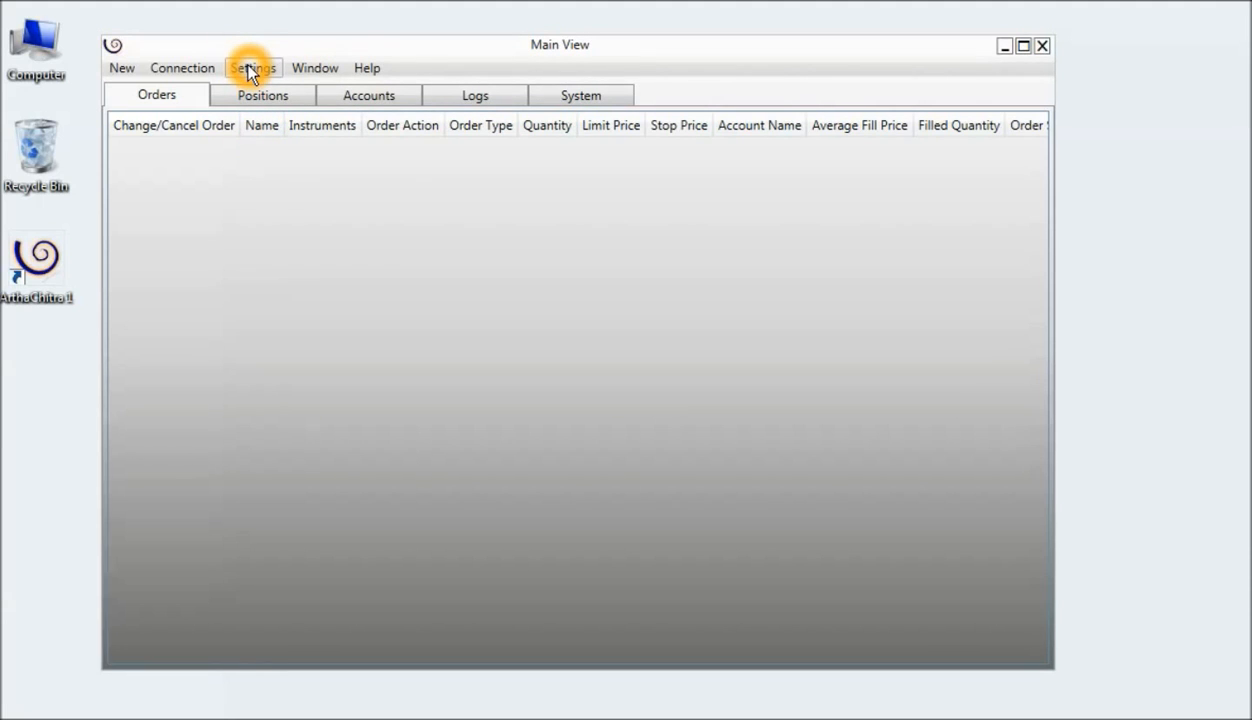
Import the RSI.zip package from the Export folder via Settings > Sharp Script > Import
left_click(252, 68)
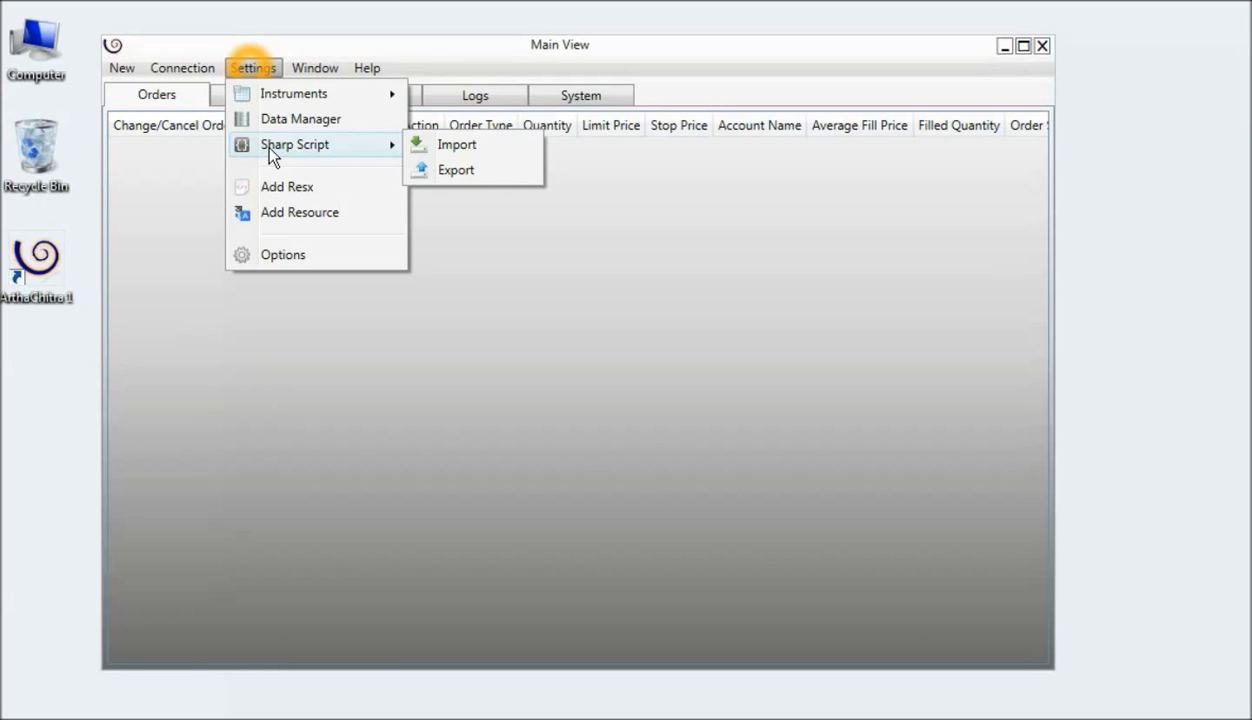
left_click(456, 144)
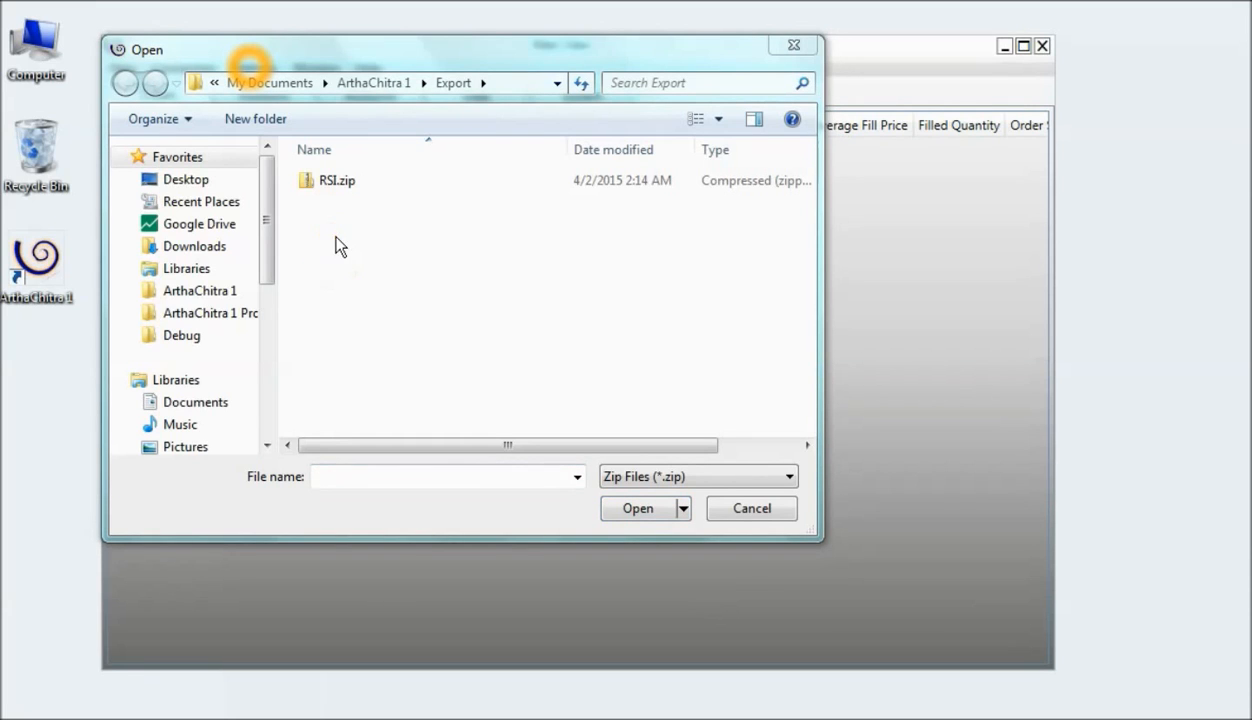
left_click(338, 180)
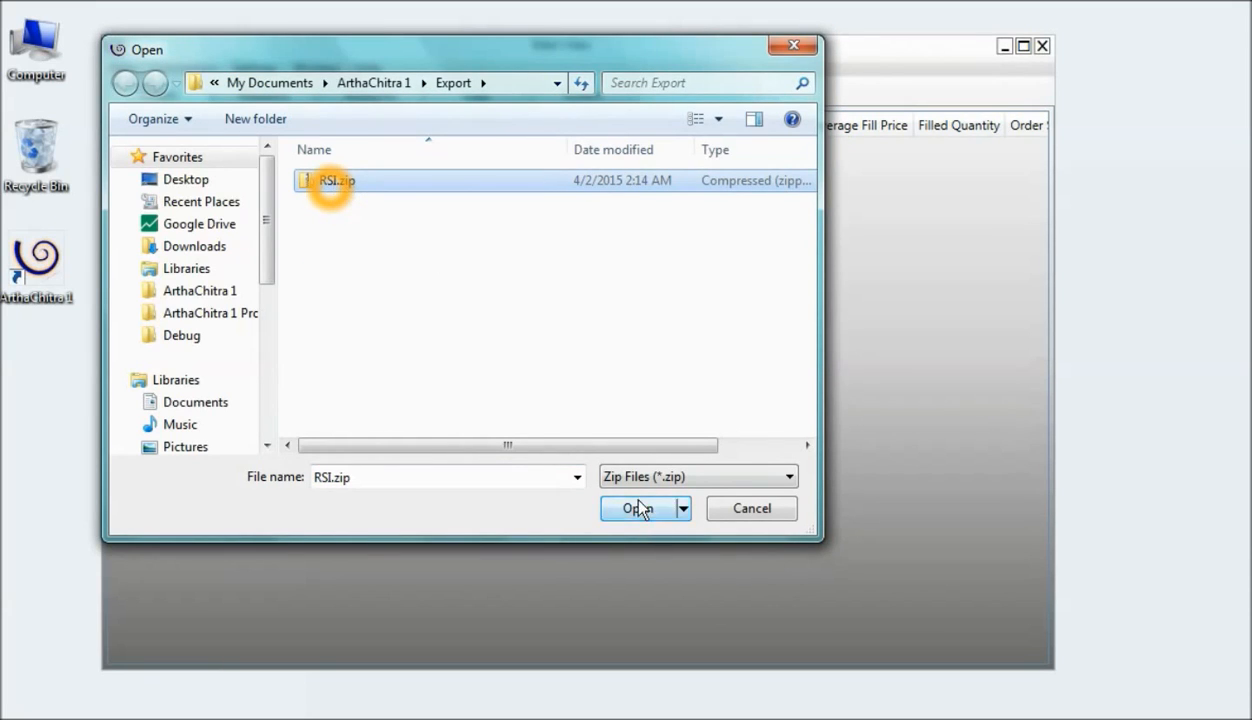
left_click(638, 508)
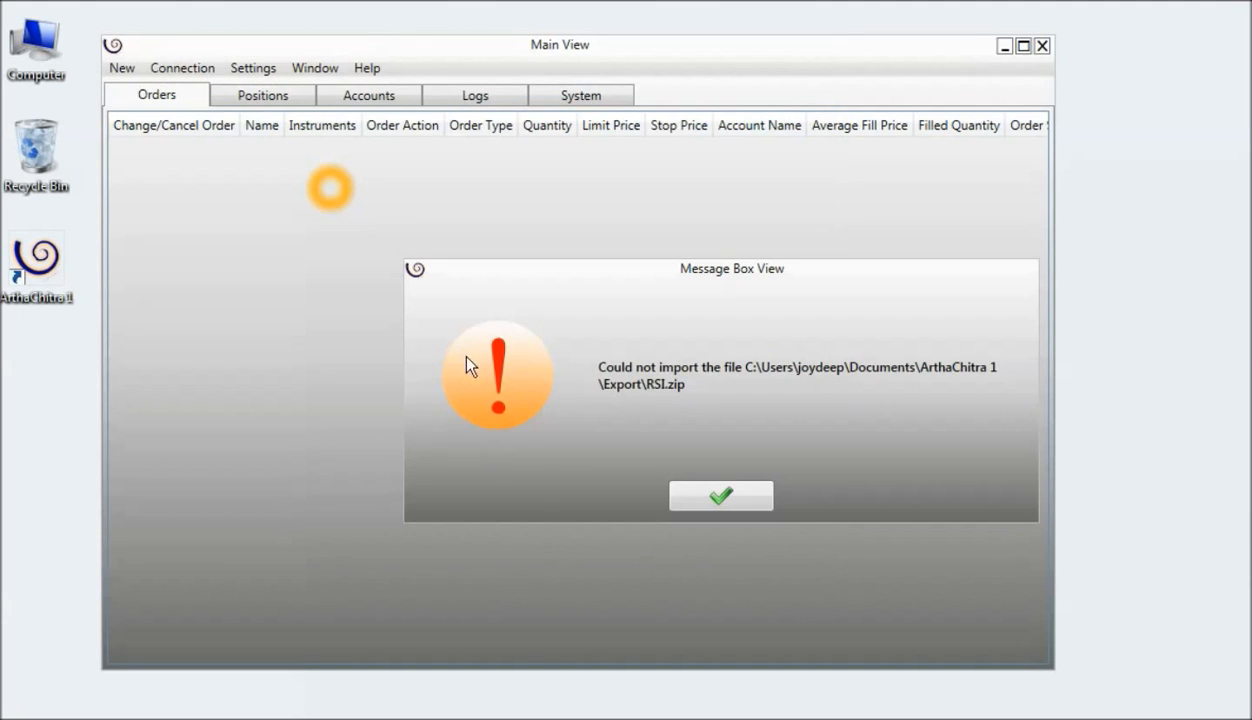
mouse_move(560, 476)
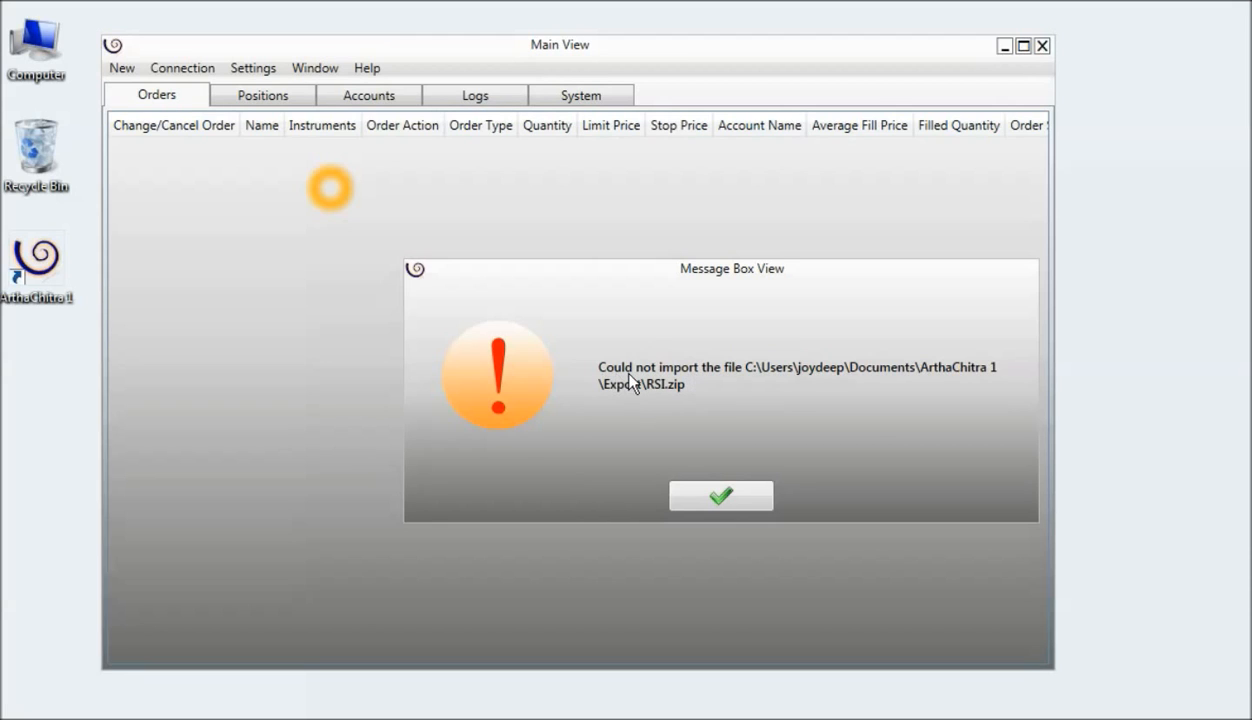
mouse_move(730, 384)
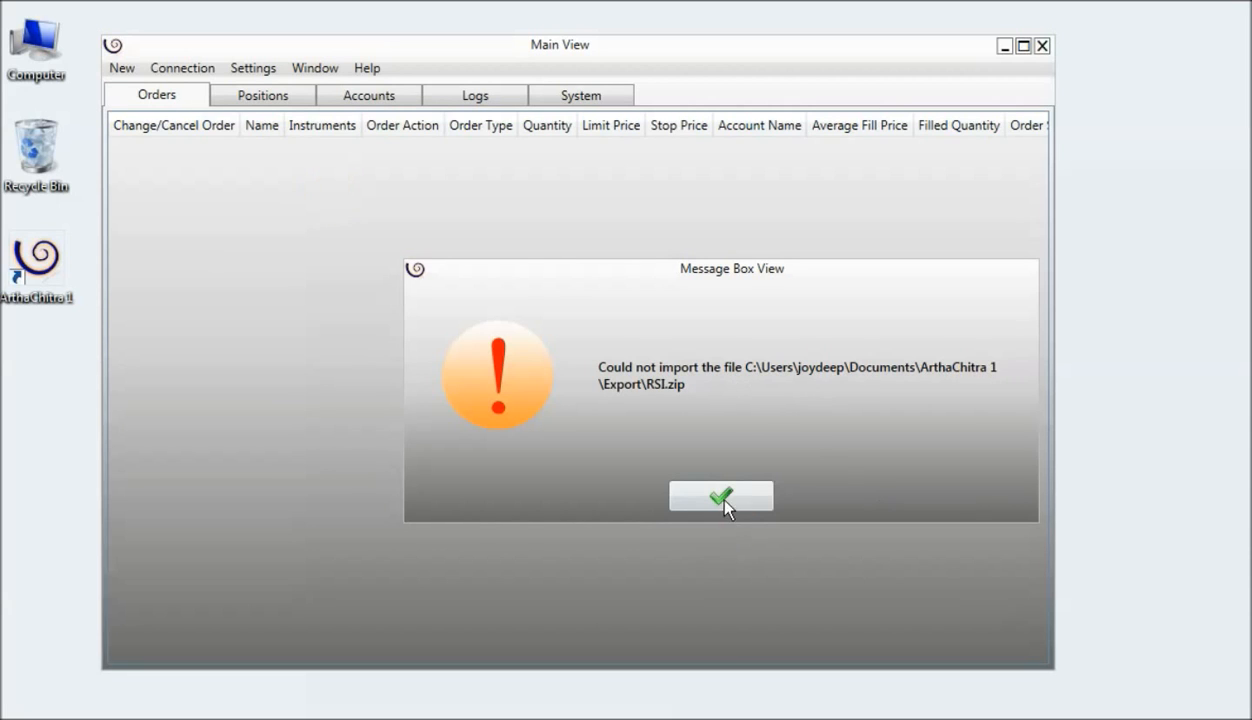
left_click(720, 496)
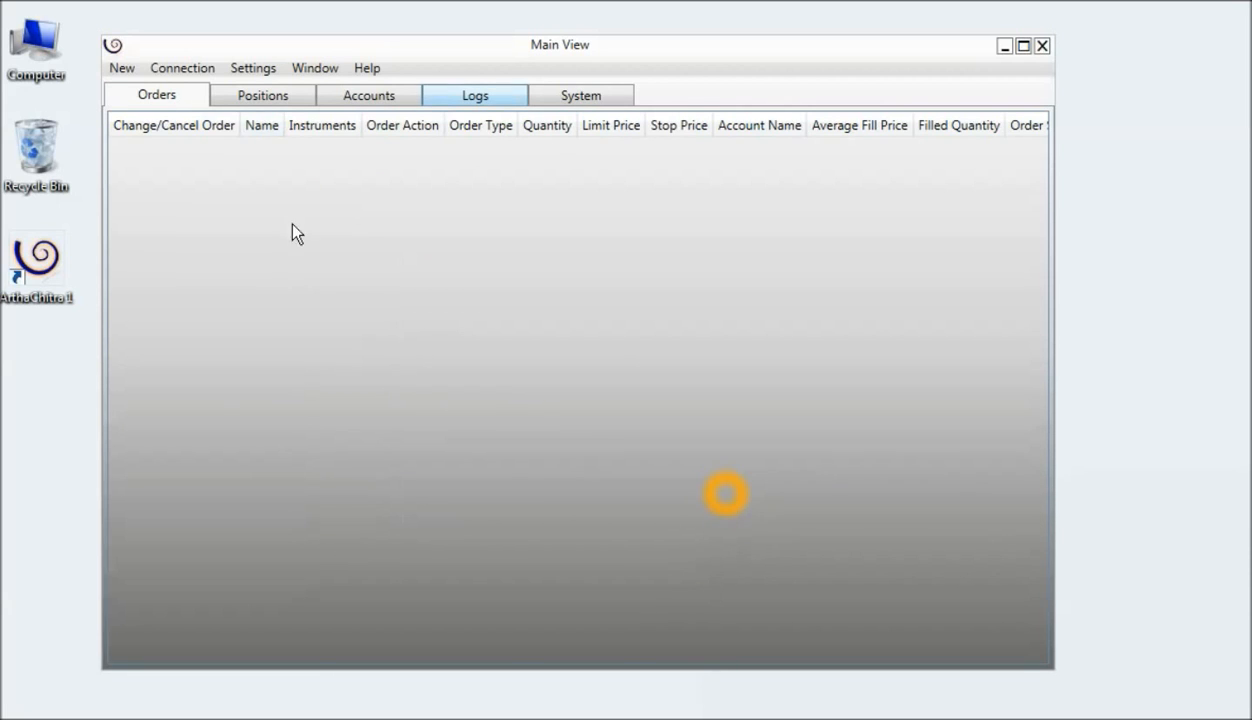
left_click(122, 68)
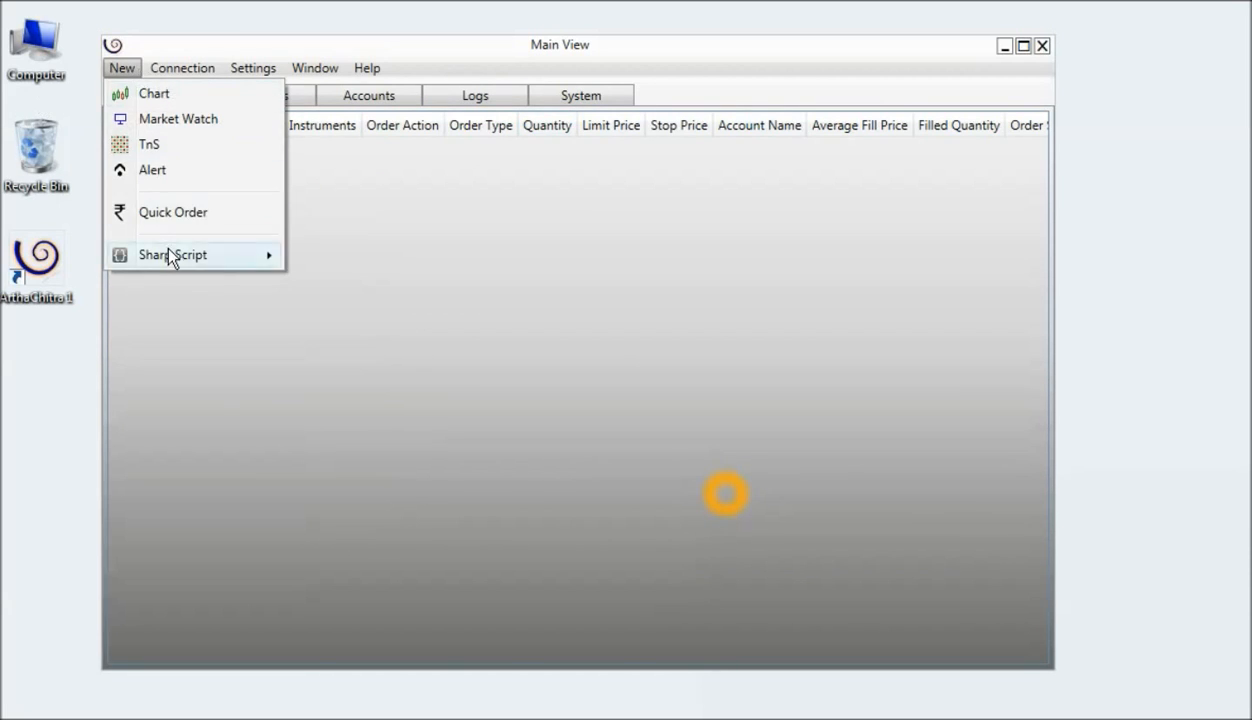
left_click(172, 254)
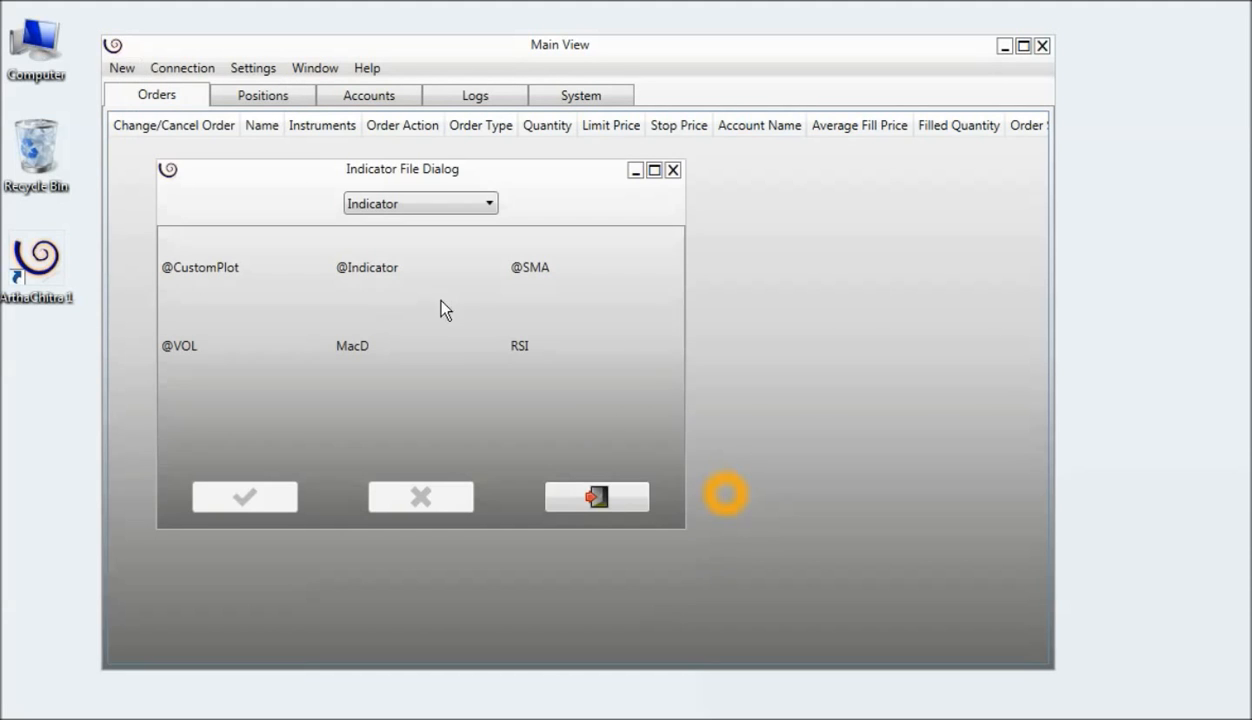
left_click(352, 344)
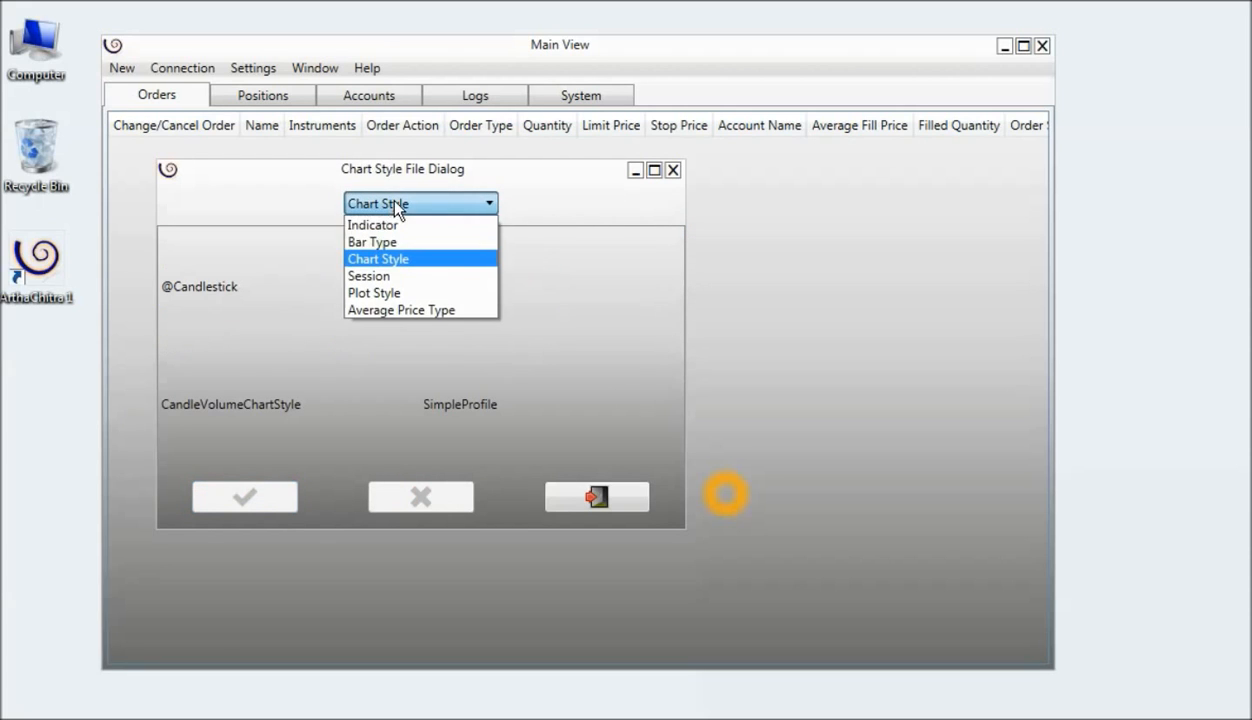
left_click(372, 224)
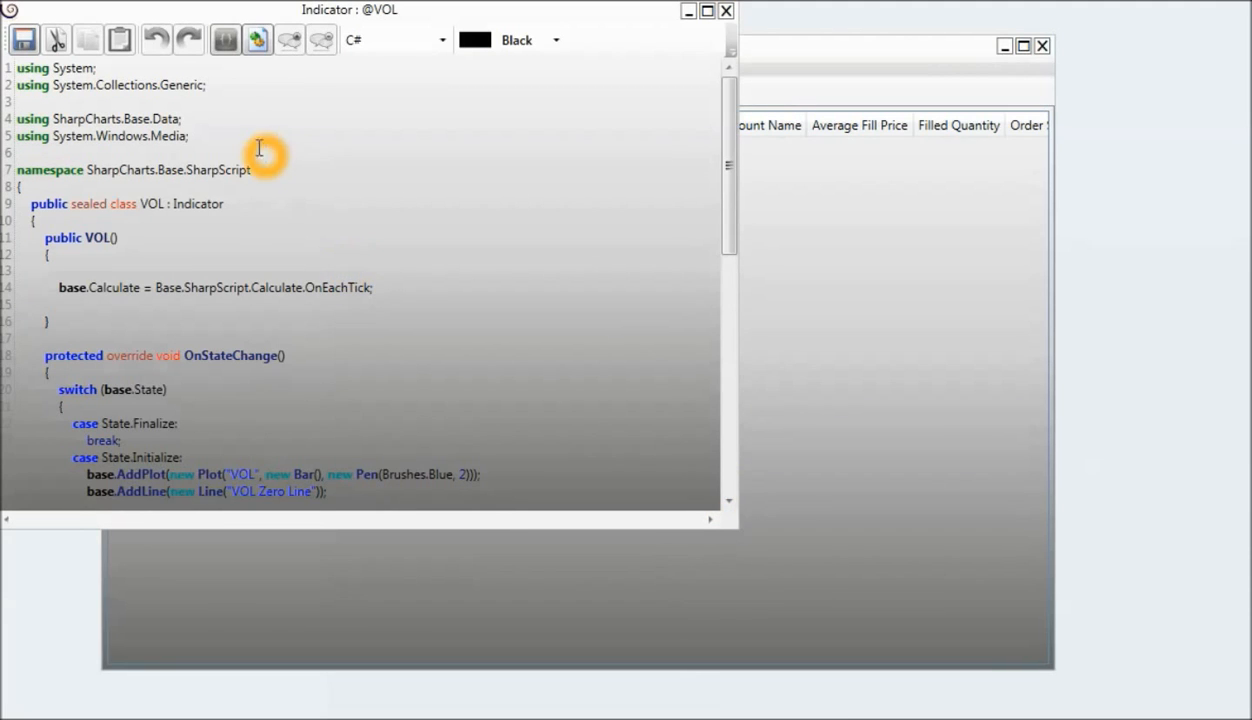
left_click(228, 40)
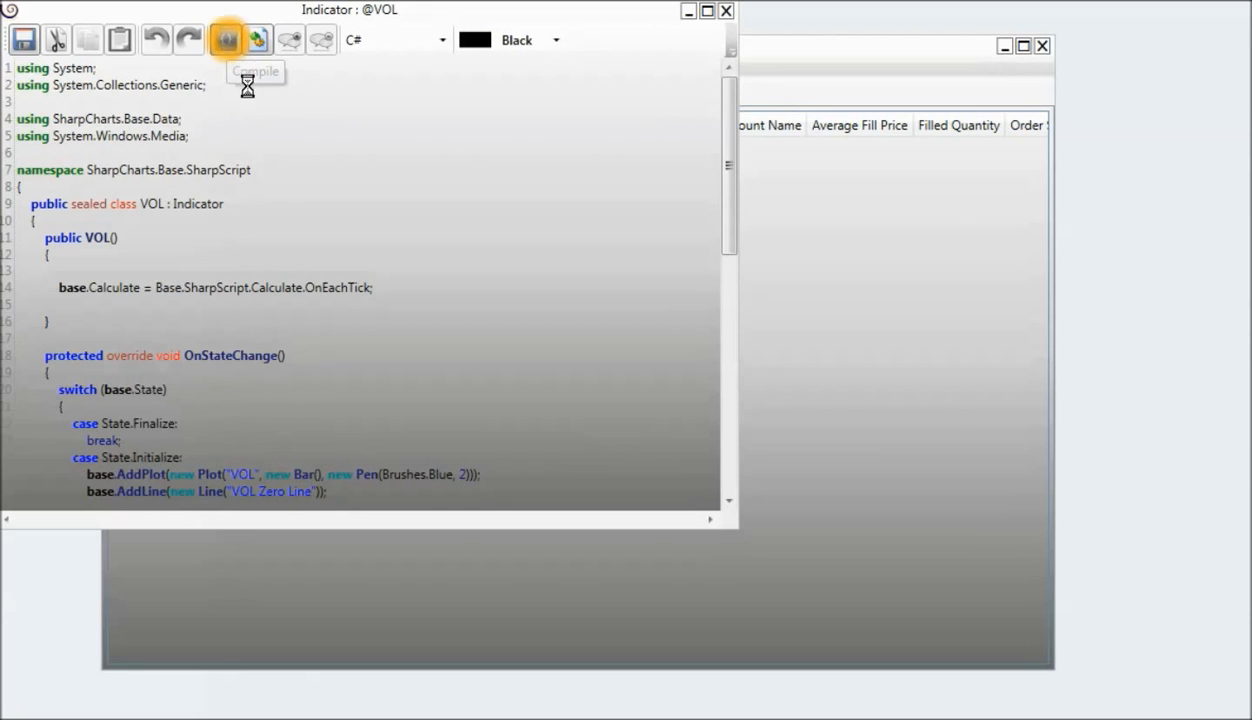
left_click(228, 40)
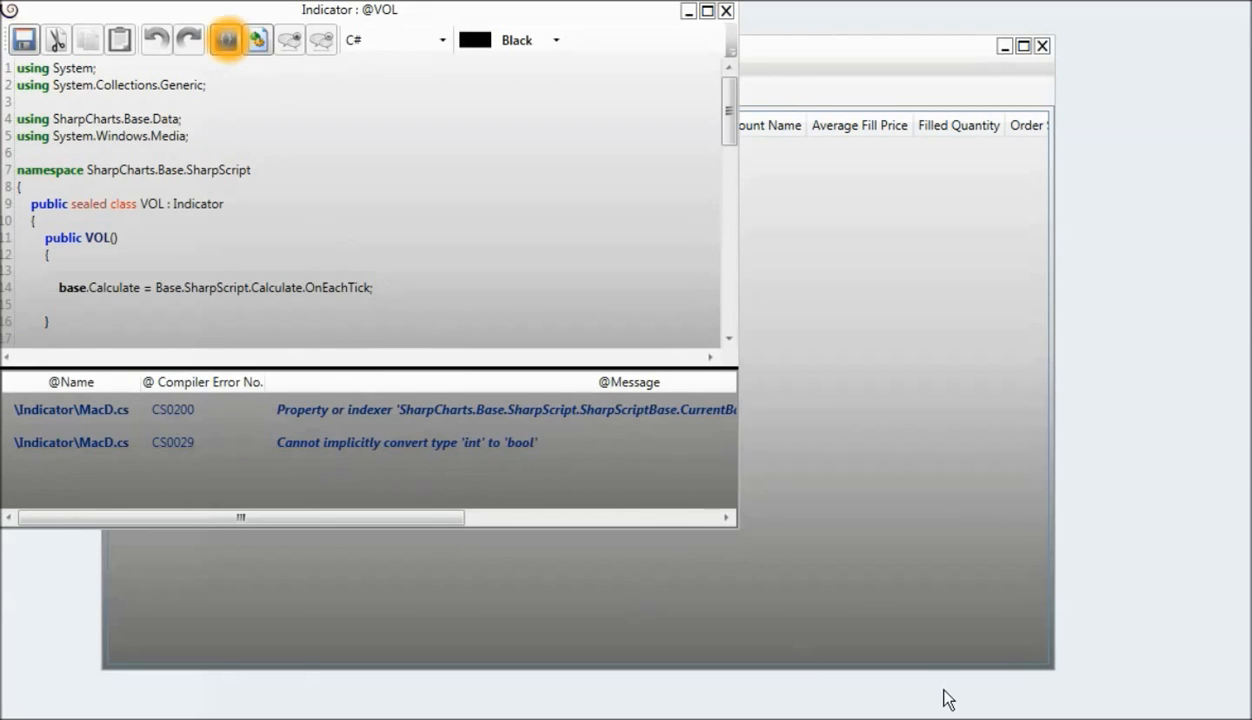
left_click(228, 40)
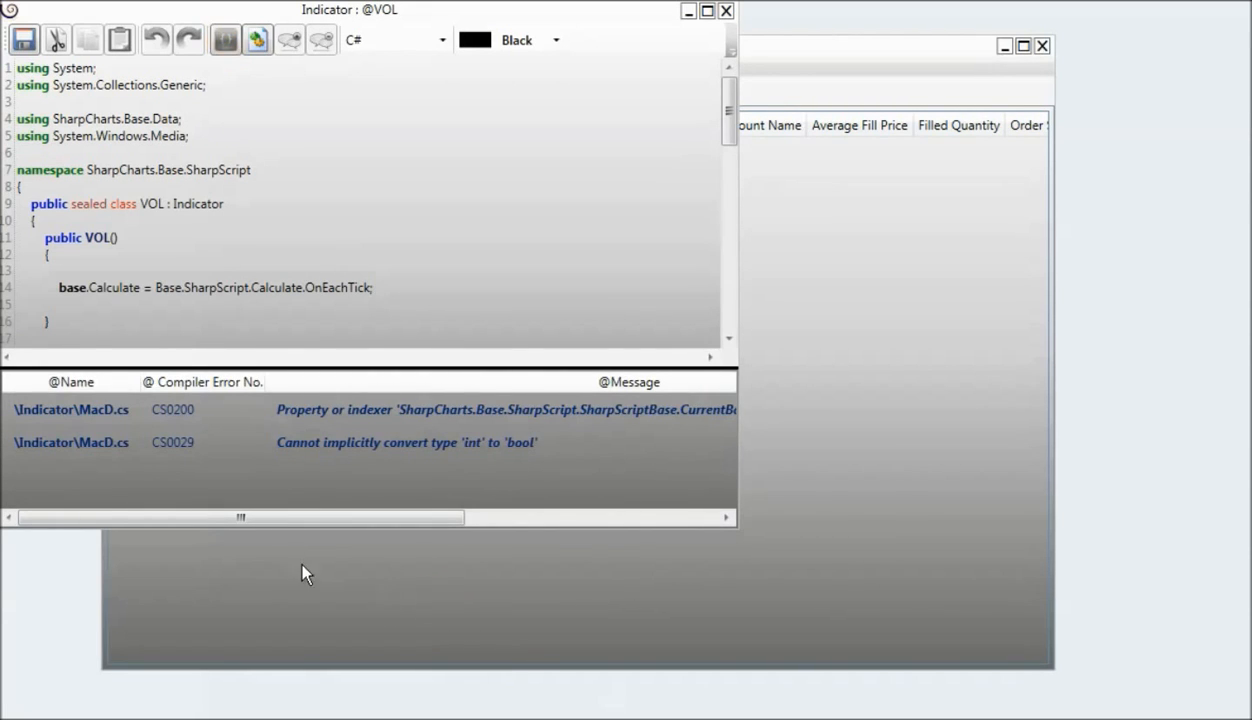
left_click(202, 382)
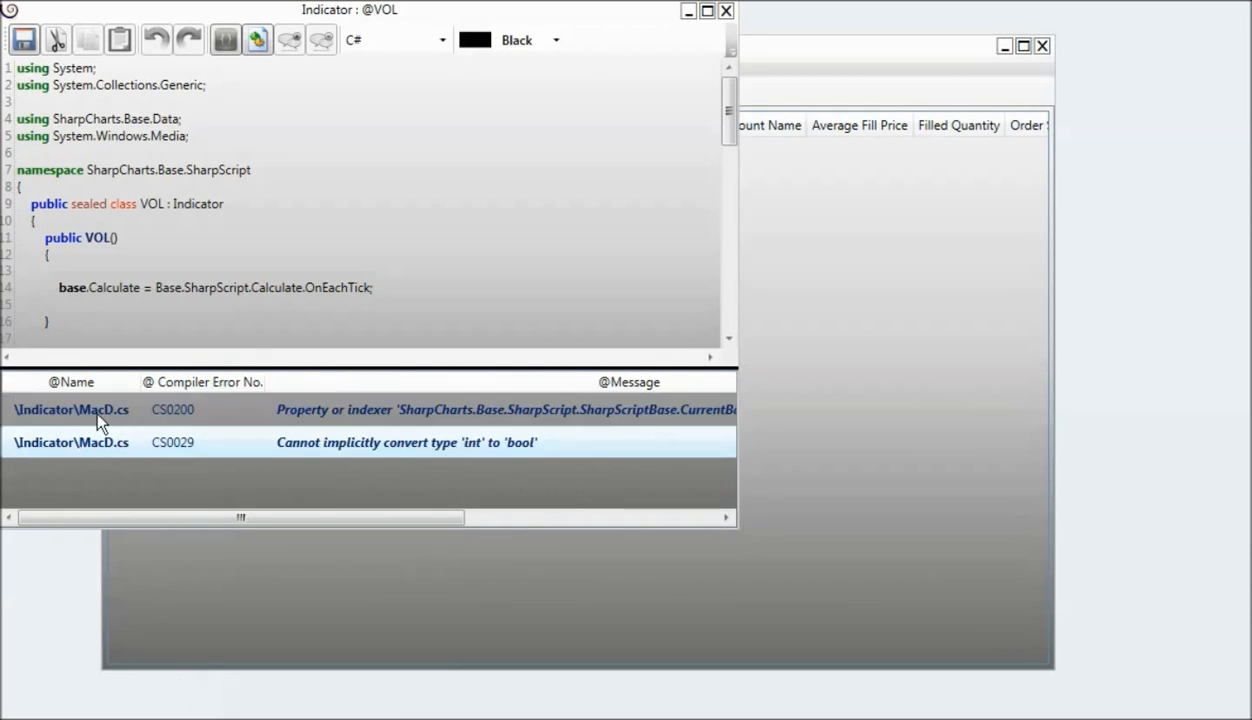
left_click(70, 408)
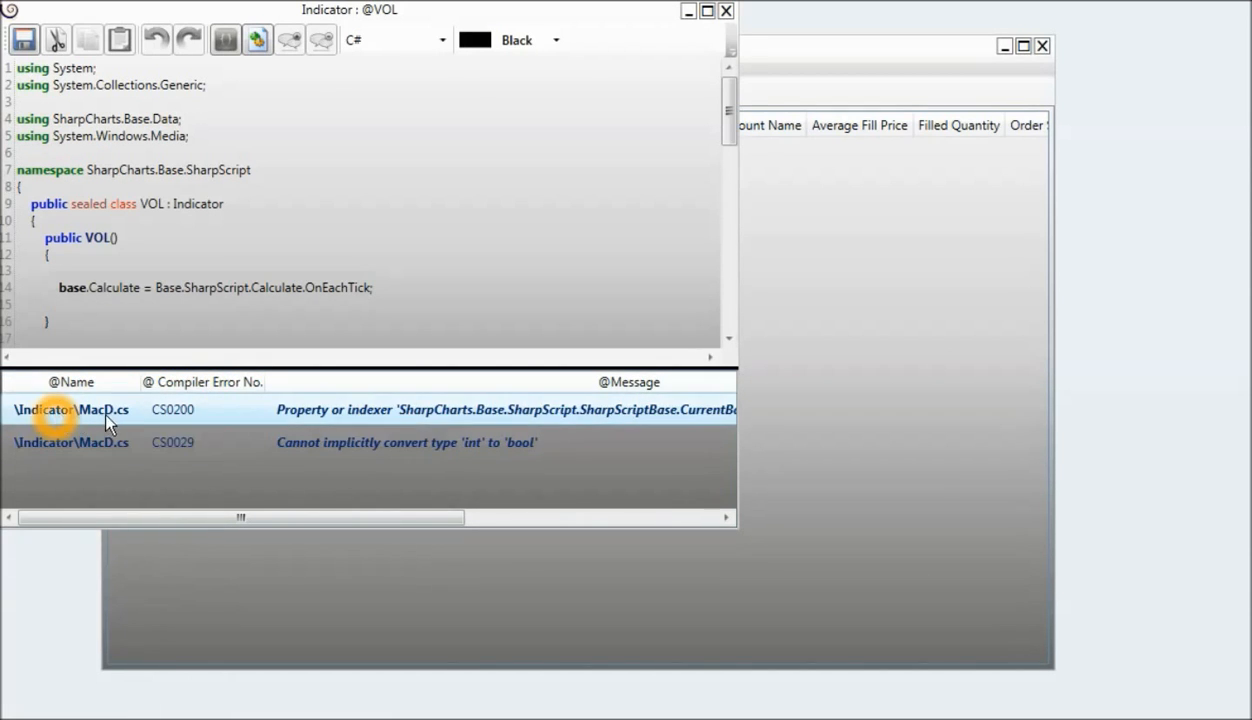
mouse_move(388, 424)
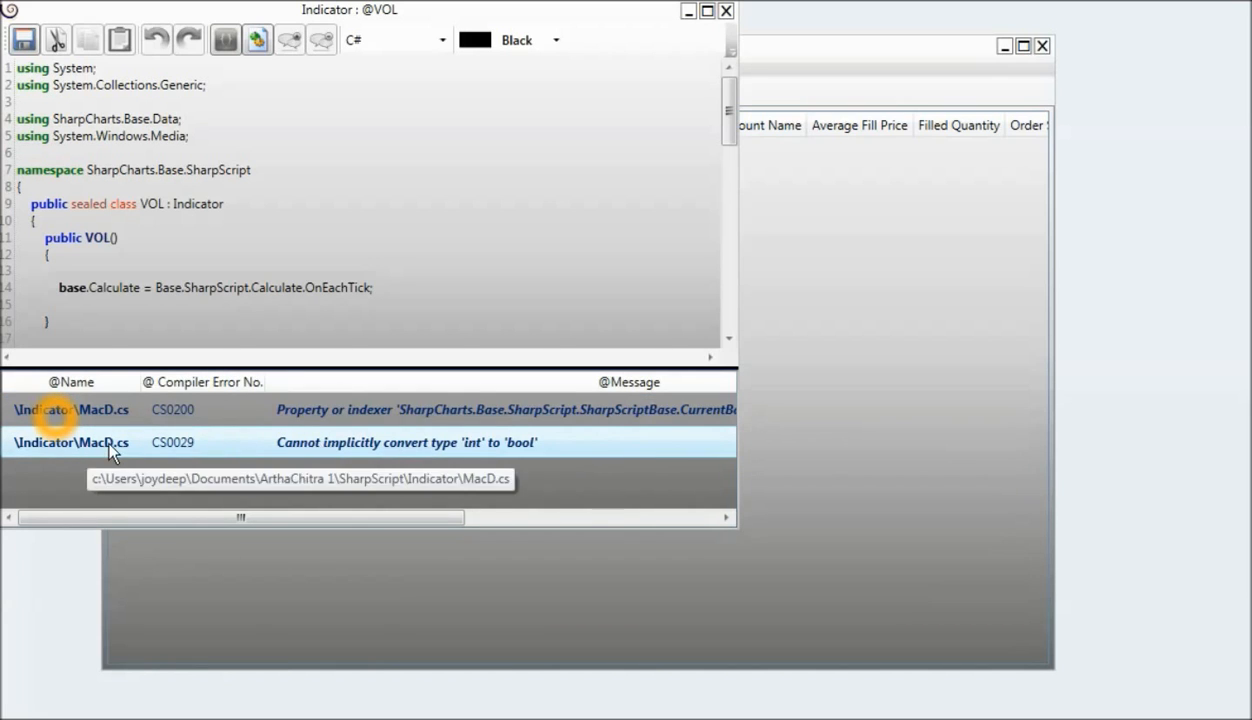
mouse_move(650, 636)
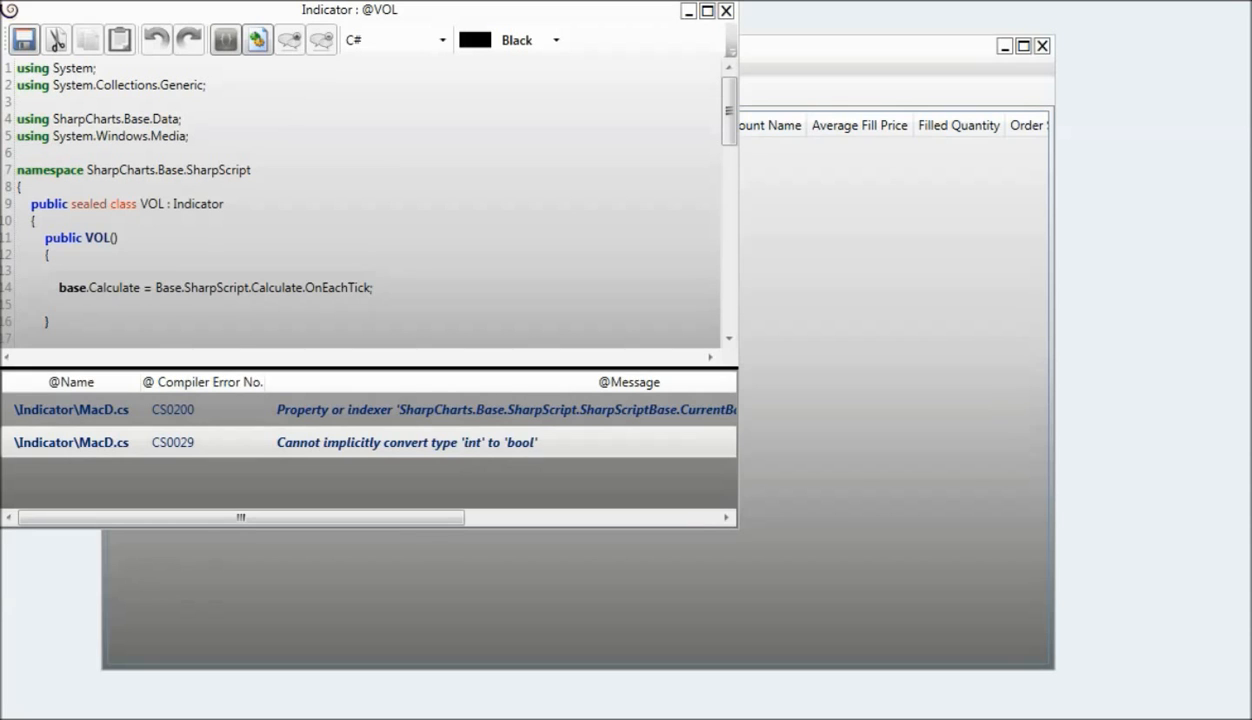
mouse_move(594, 136)
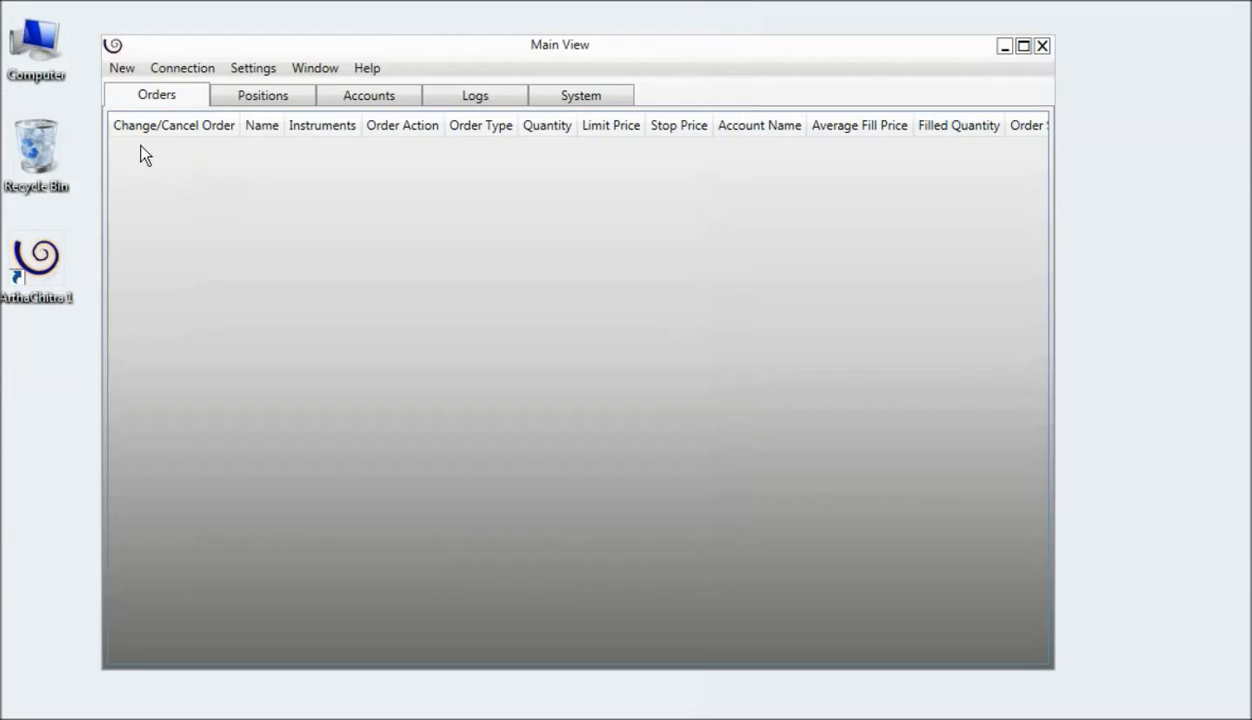
Reopen the script file dialog, browse Bar Type files, then return to the Indicator list
left_click(122, 68)
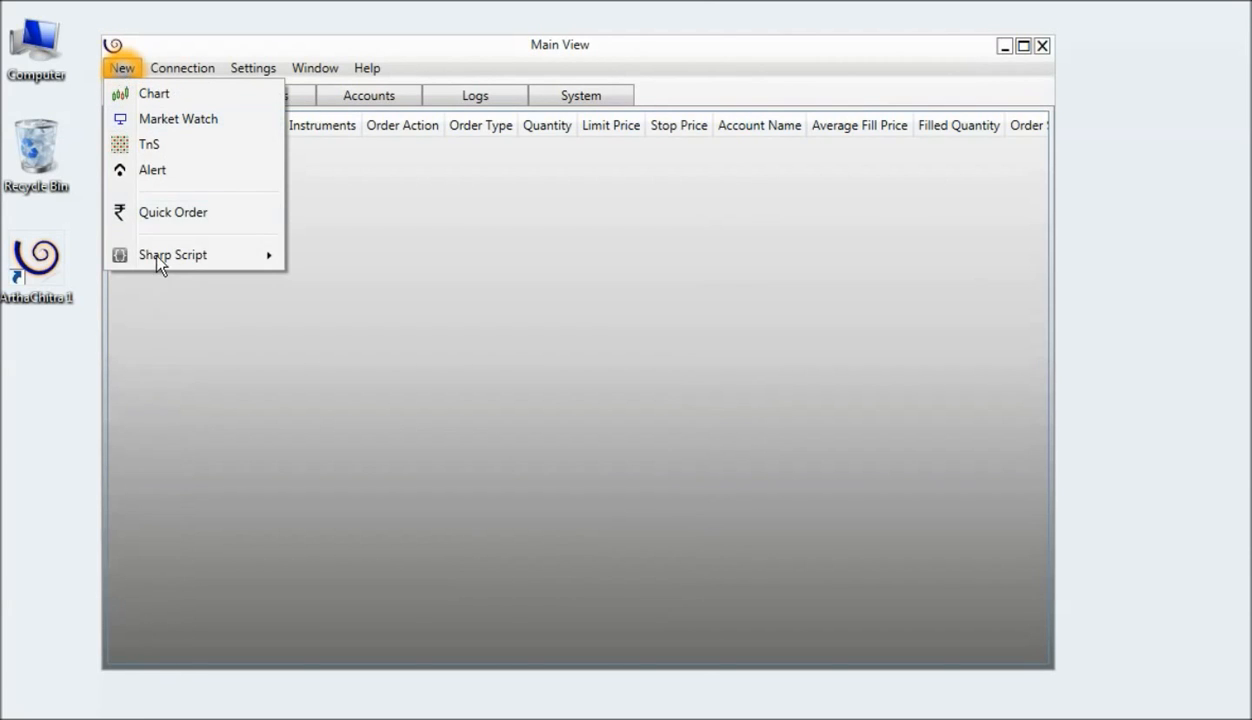
mouse_move(172, 254)
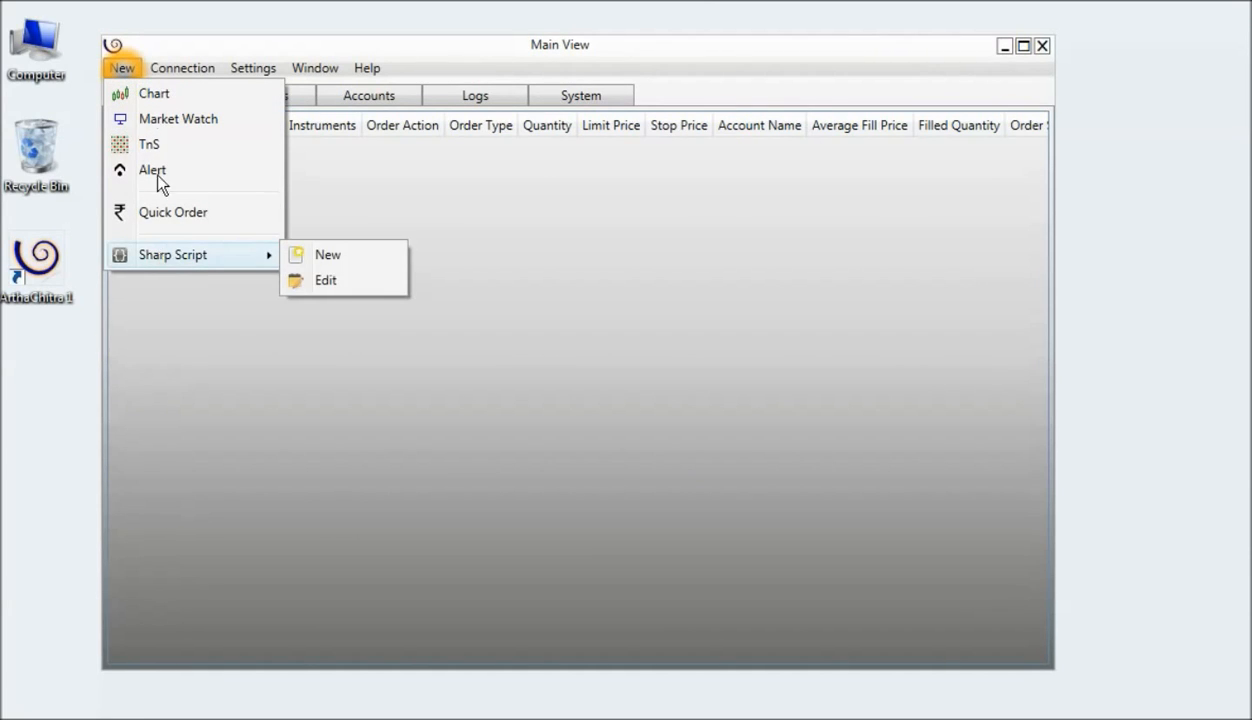
mouse_move(230, 260)
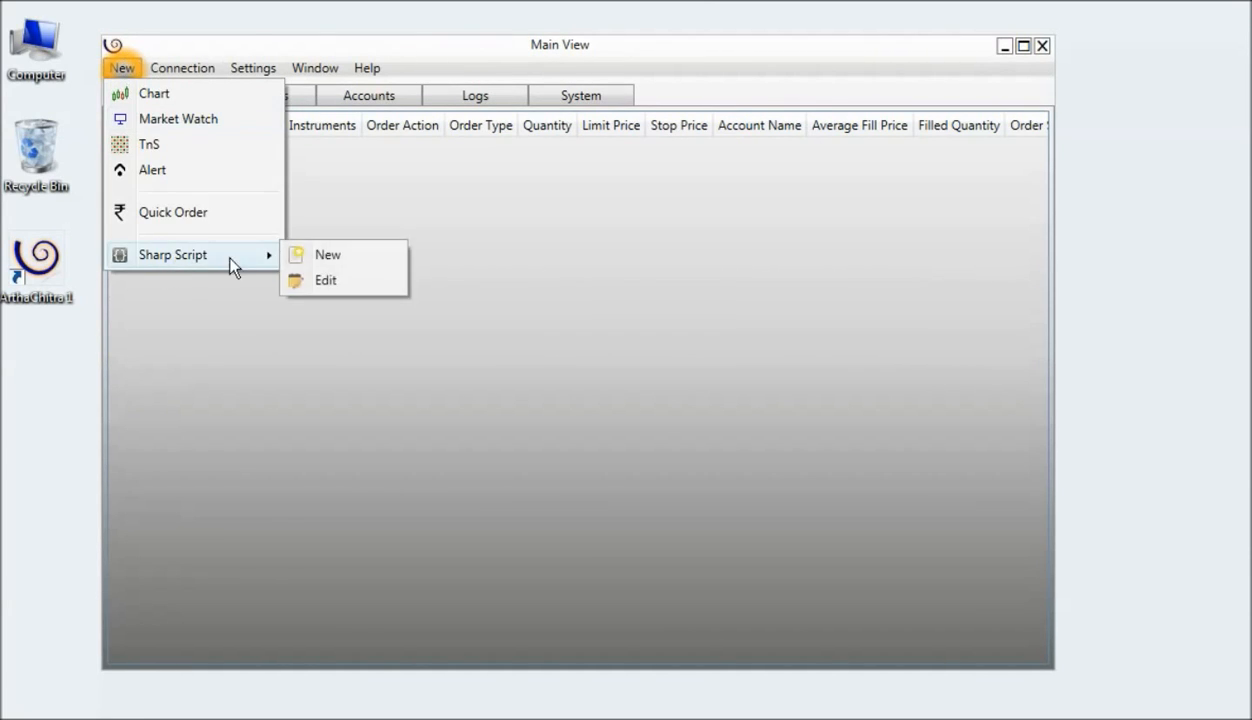
left_click(328, 254)
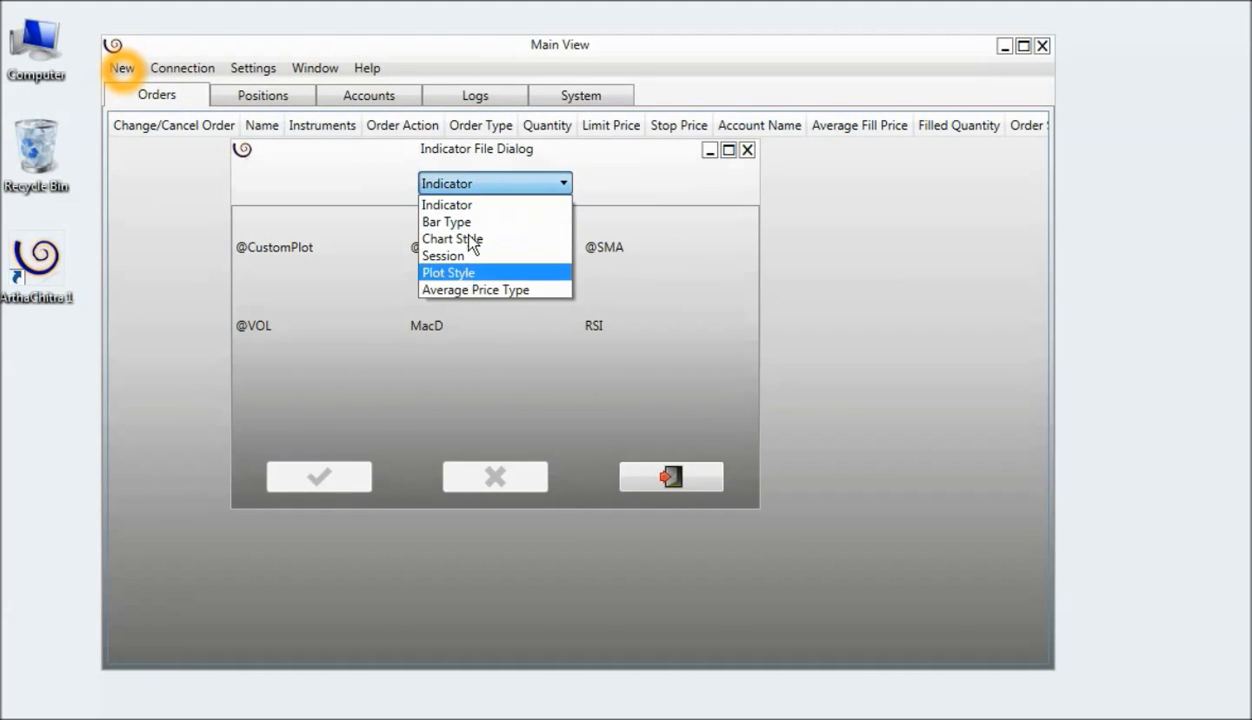
mouse_move(468, 204)
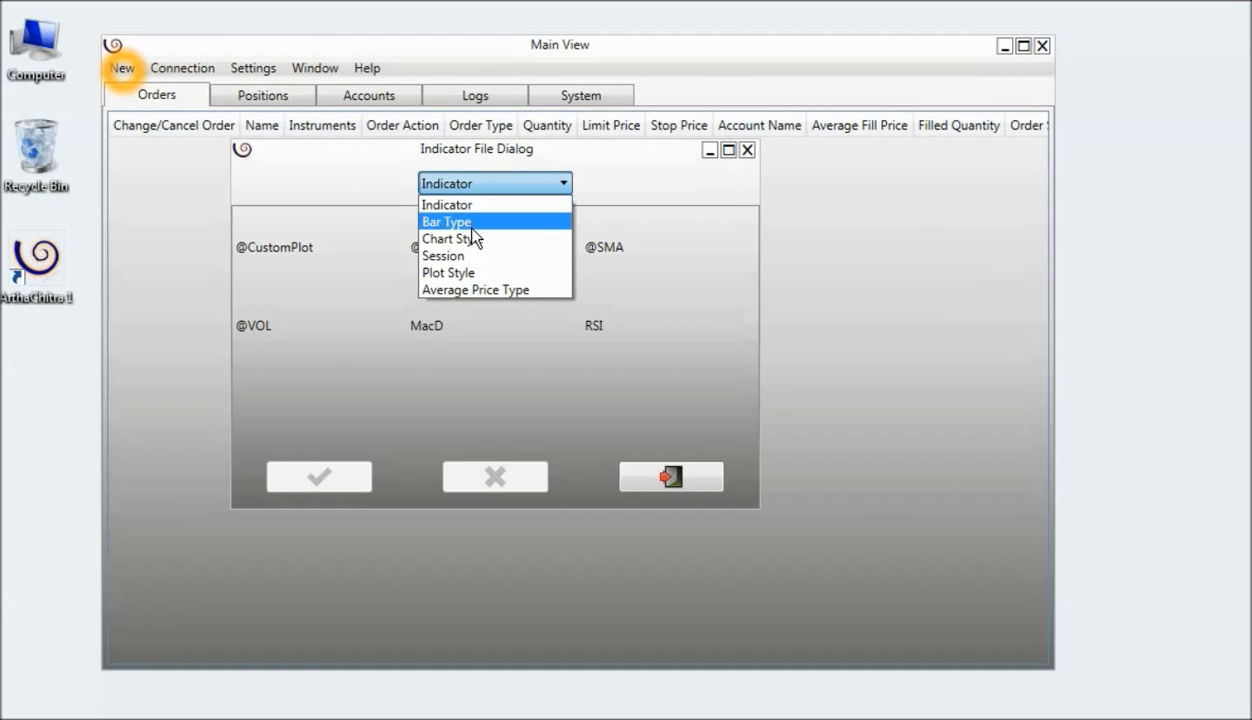
left_click(446, 220)
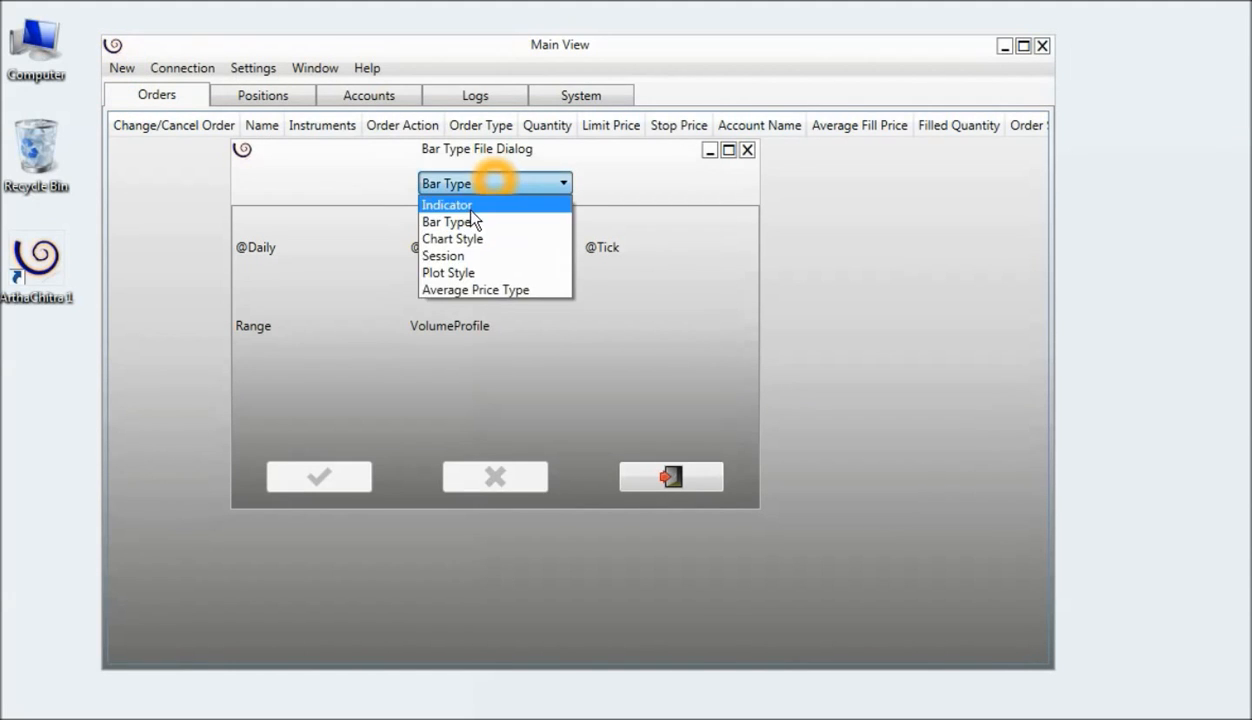
left_click(448, 204)
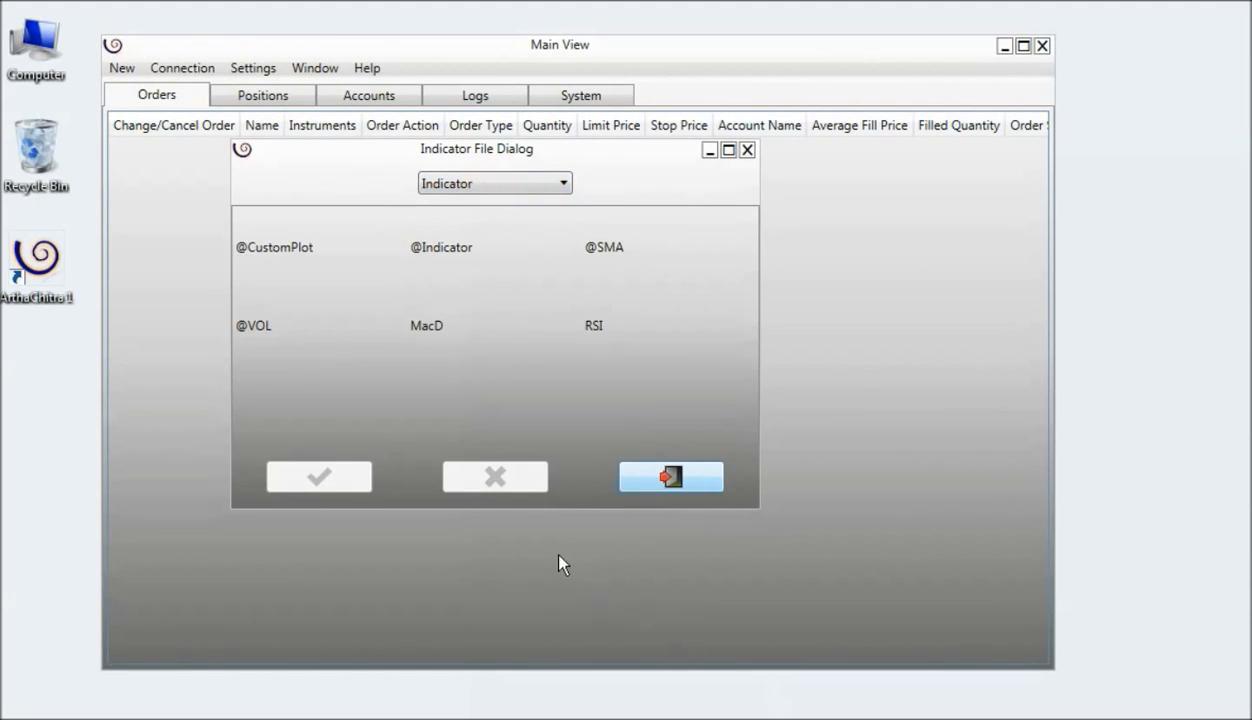
Remove the MacD indicator and acknowledge the deletion confirmation
left_click(428, 326)
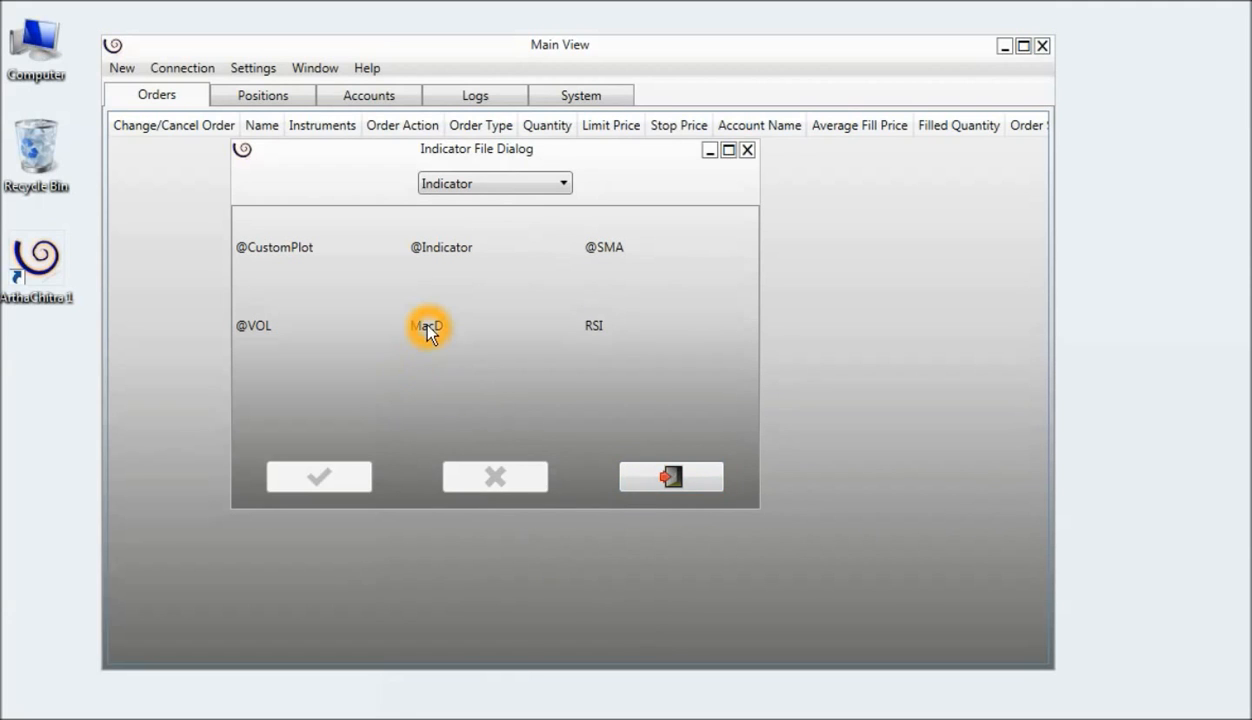
left_click(428, 324)
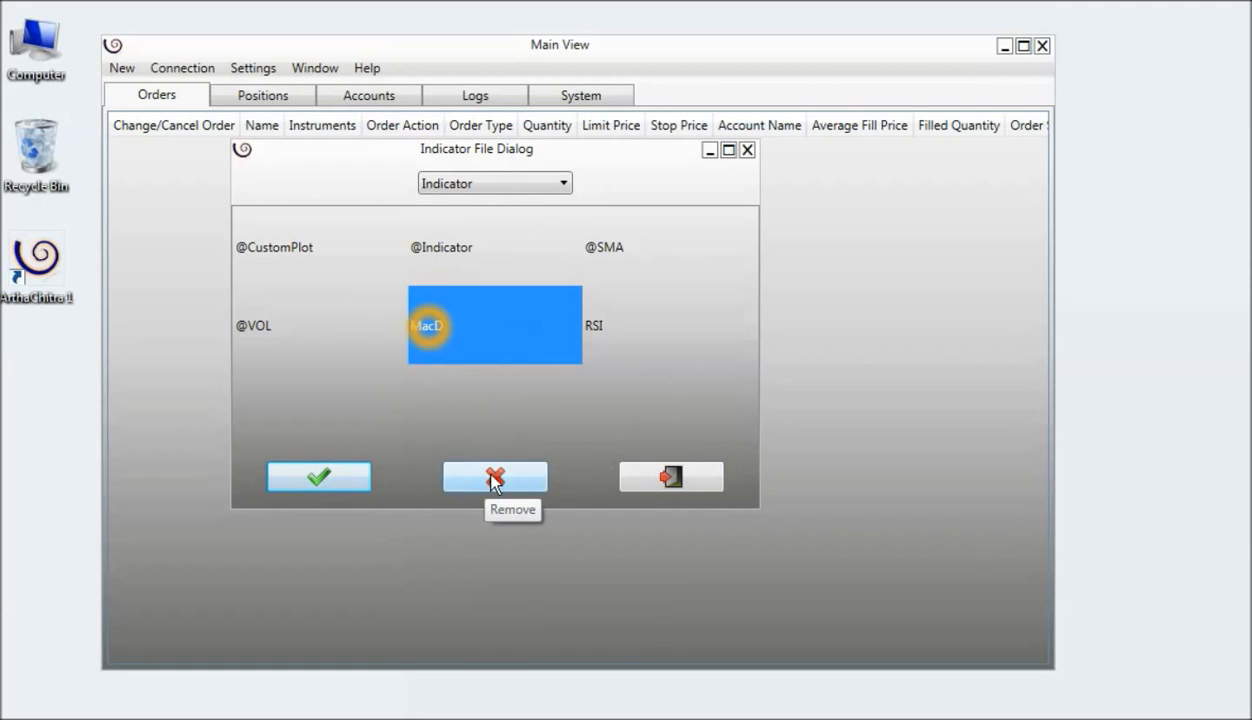
left_click(494, 476)
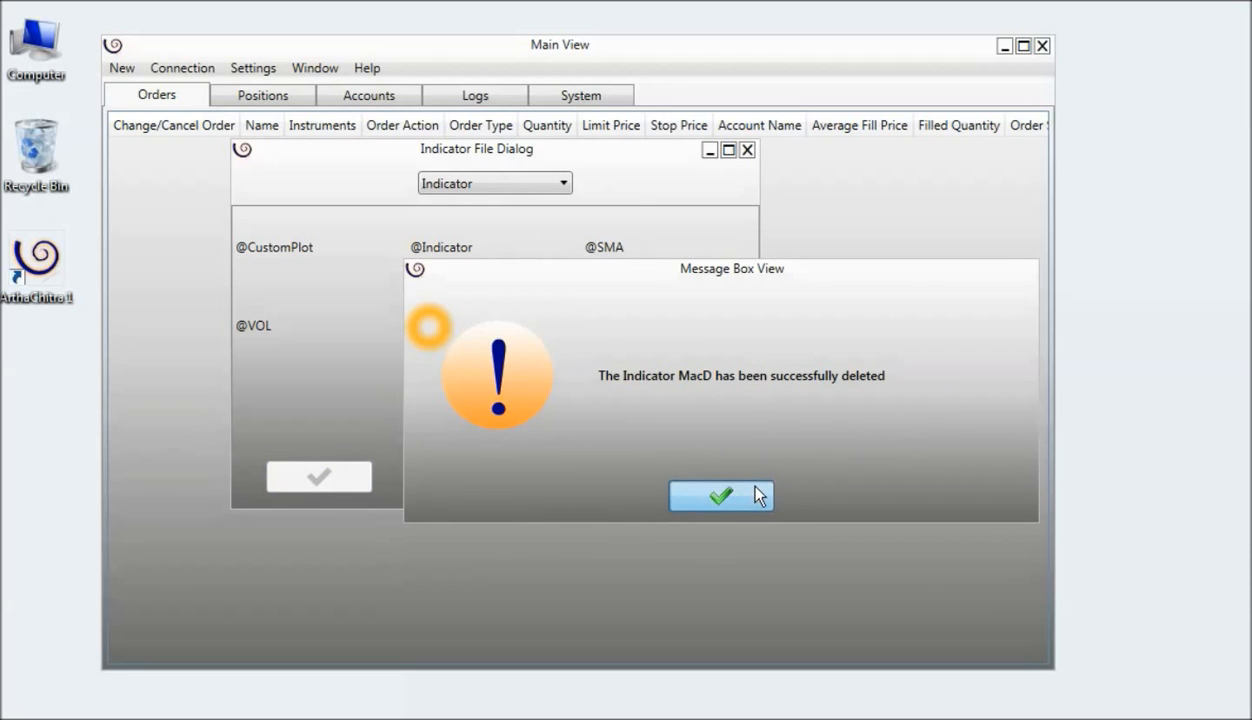
left_click(720, 496)
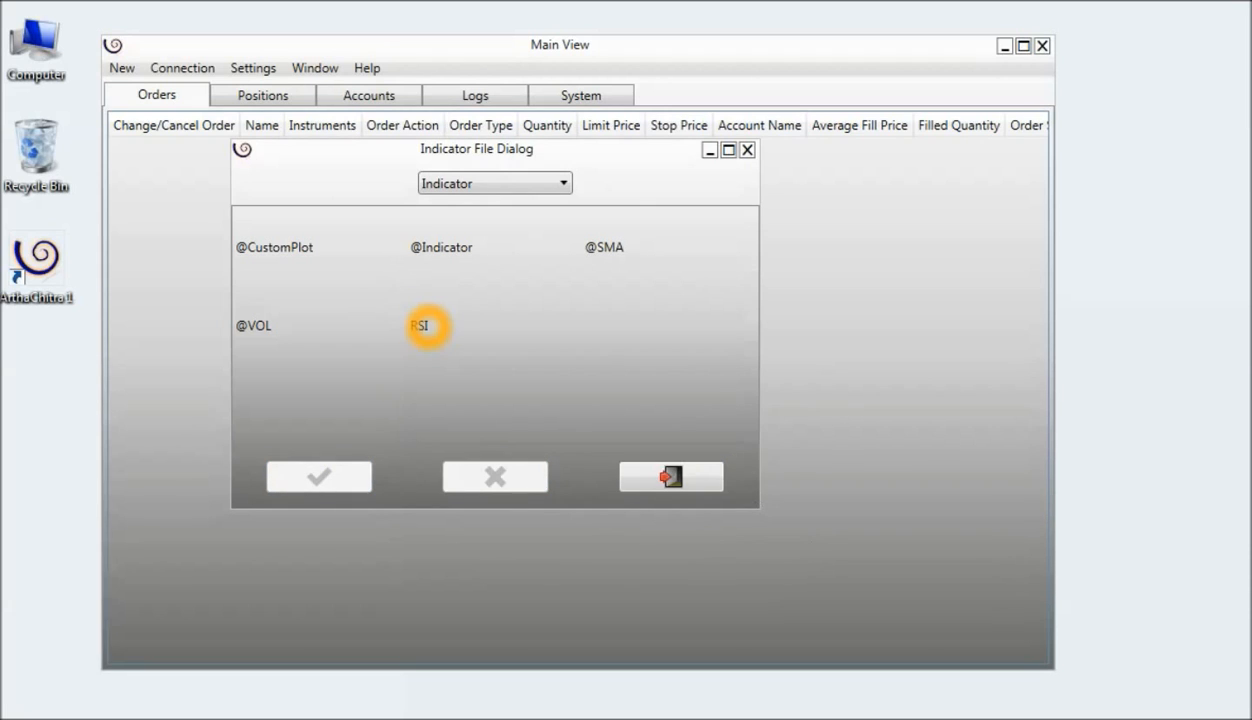
mouse_move(676, 610)
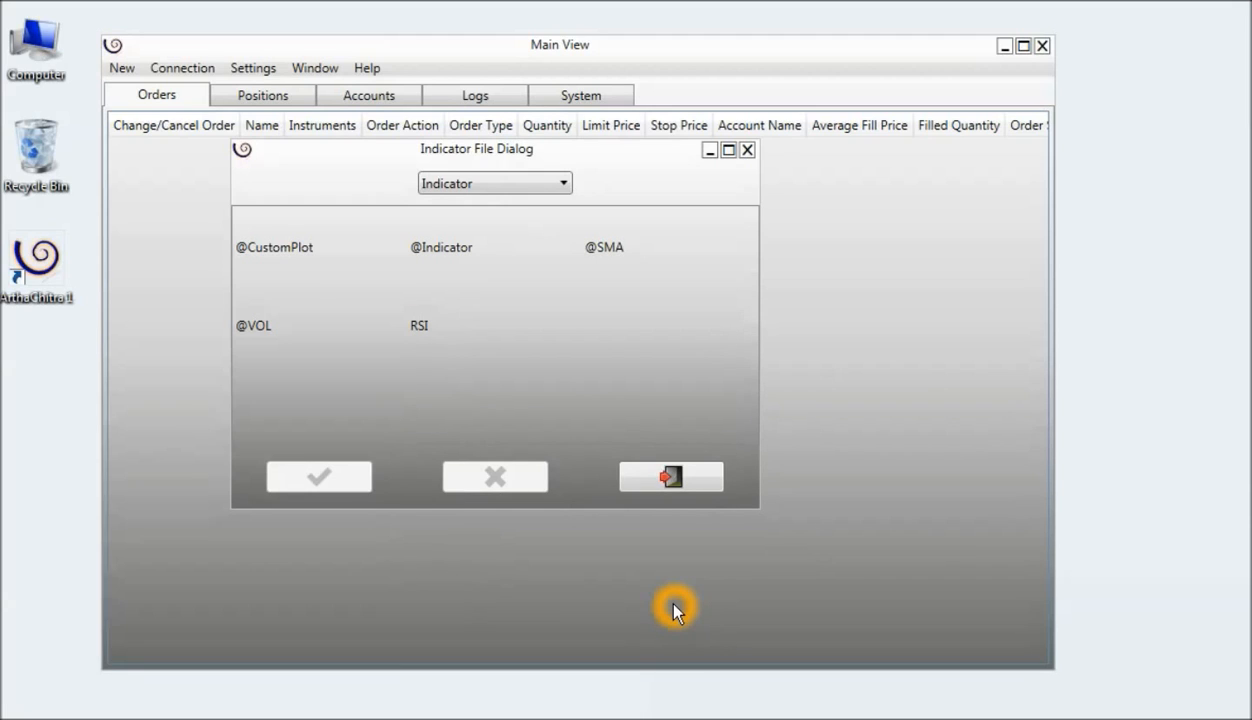